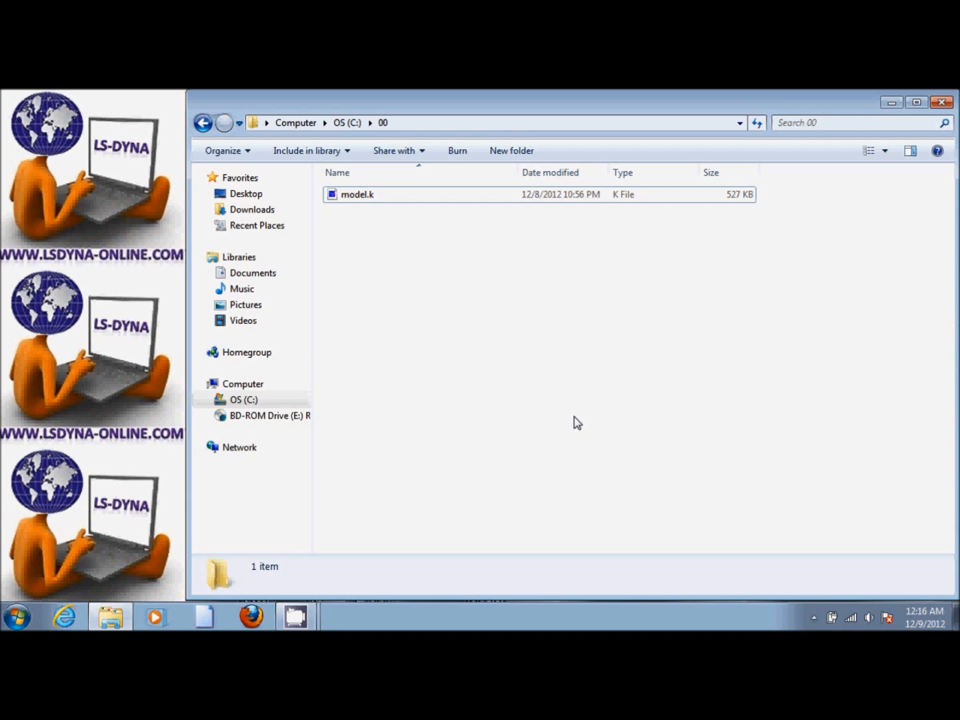
# Launch the LS-DYNA Program Manager from its shortcut over the C:\00 folder
pyautogui.click(16, 615)
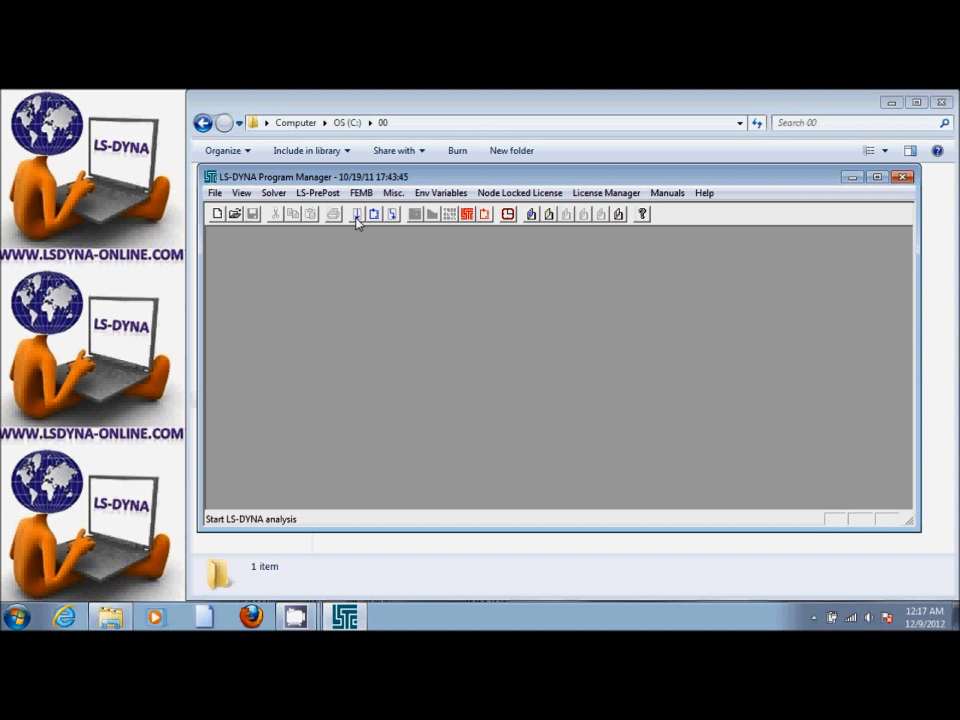
pyautogui.moveTo(469, 213)
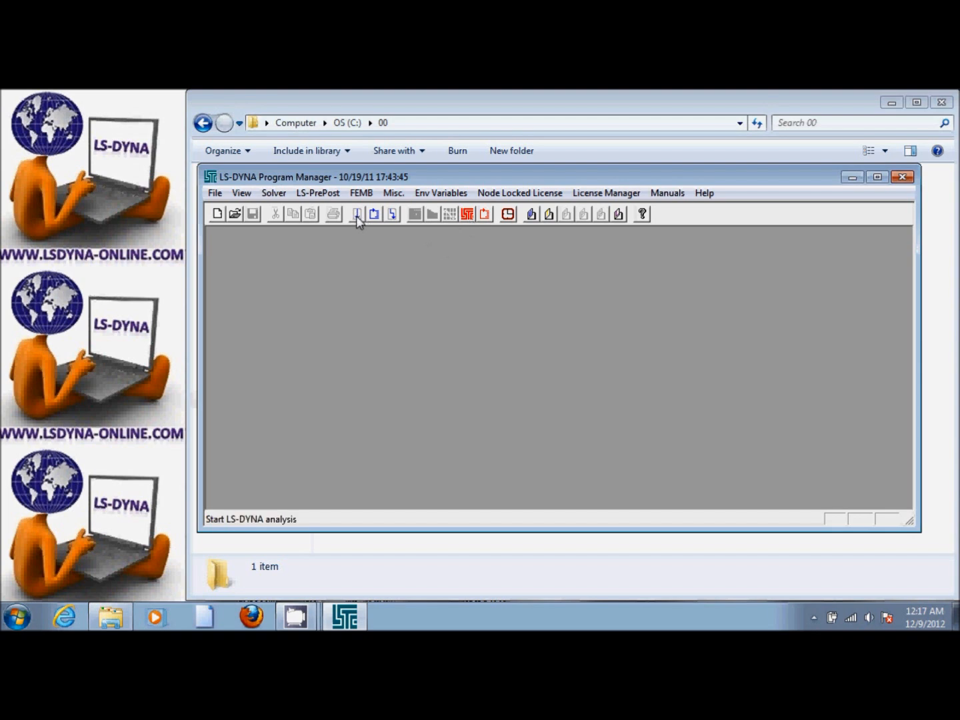
# Configure the analysis of C:\00\model.k on 4 CPUs with memory 2000000
pyautogui.click(357, 213)
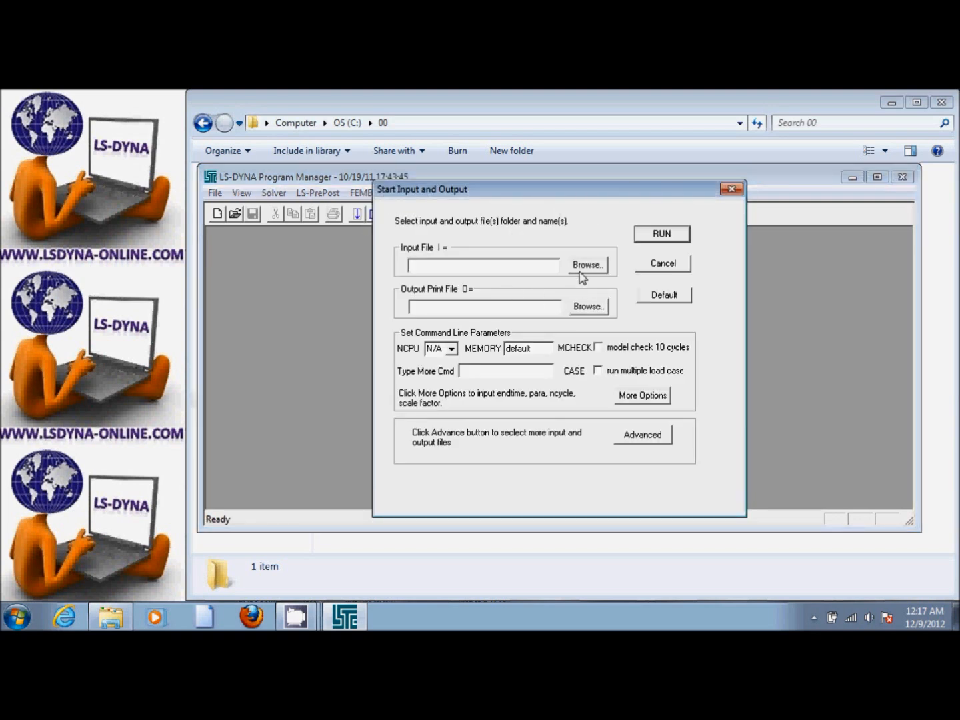
pyautogui.click(588, 265)
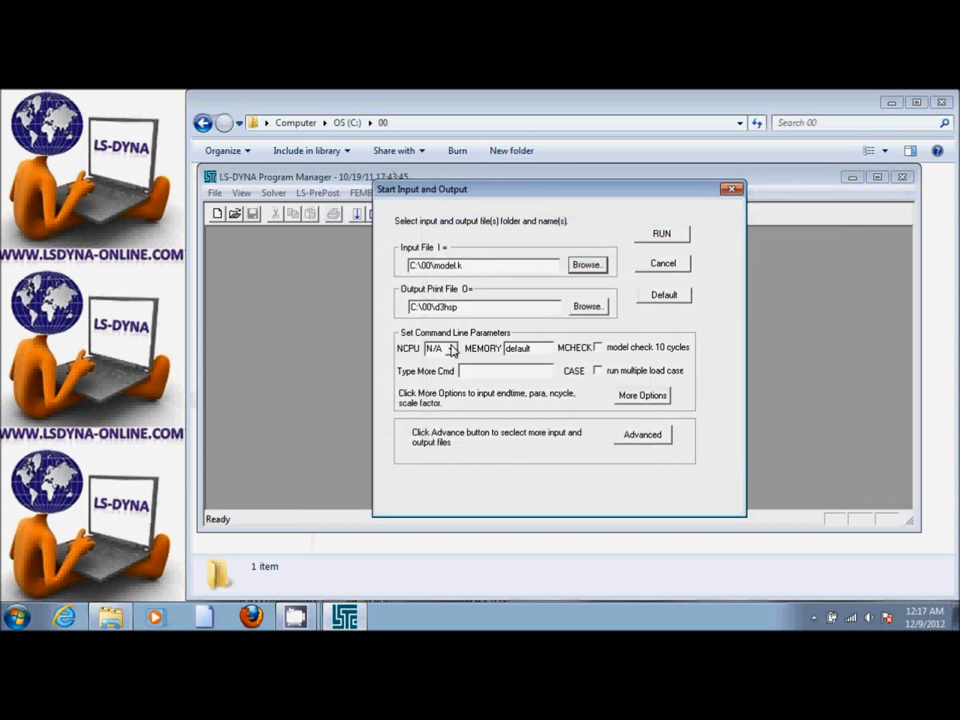
pyautogui.click(452, 348)
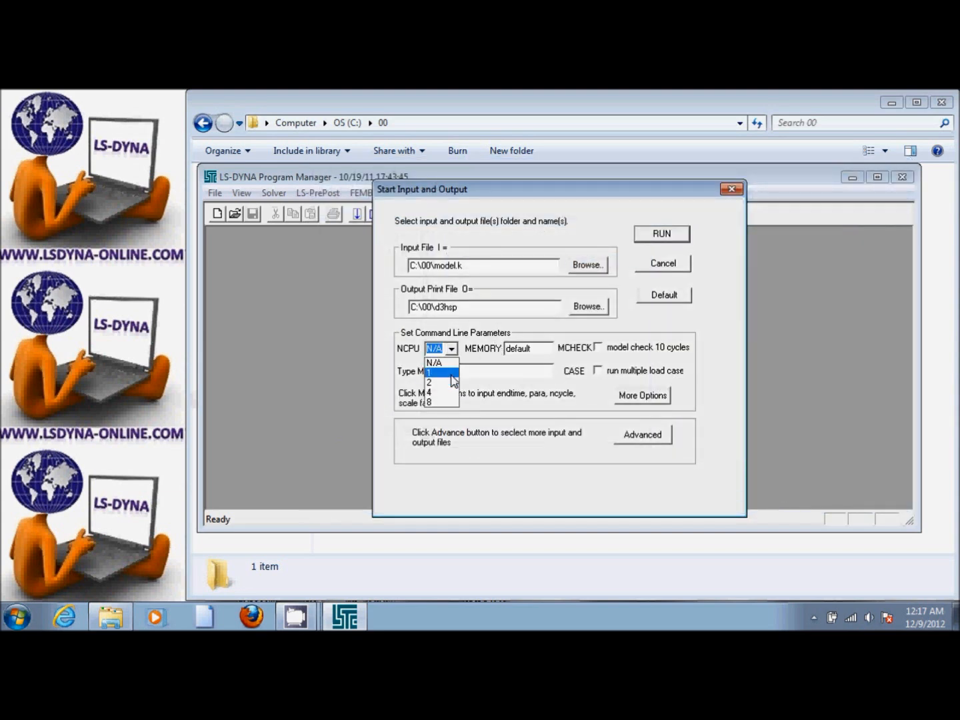
pyautogui.click(430, 393)
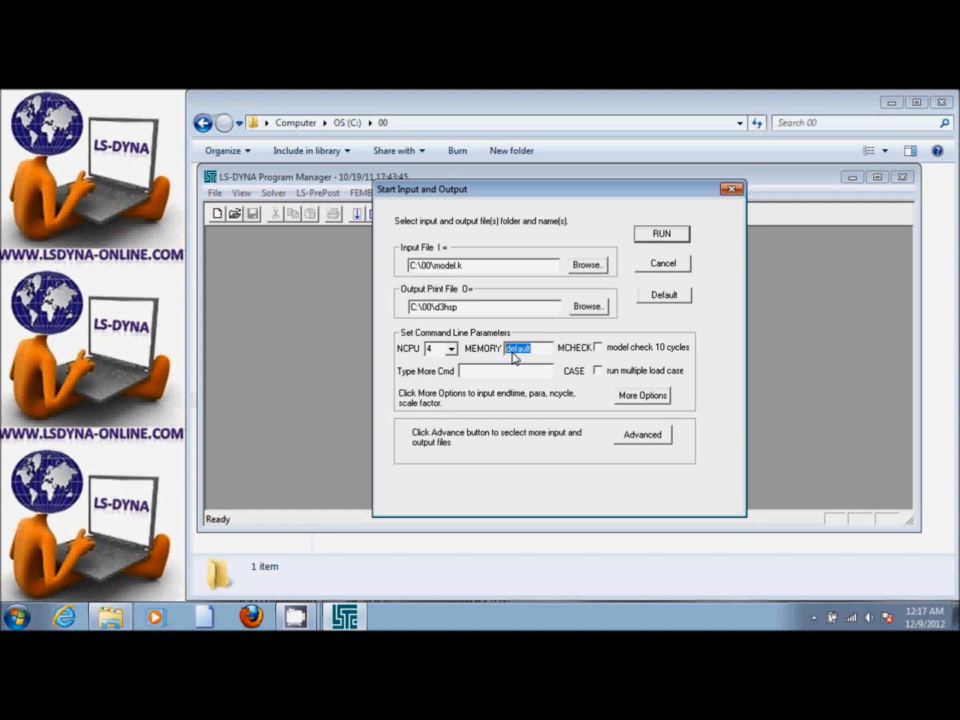
pyautogui.write('2')
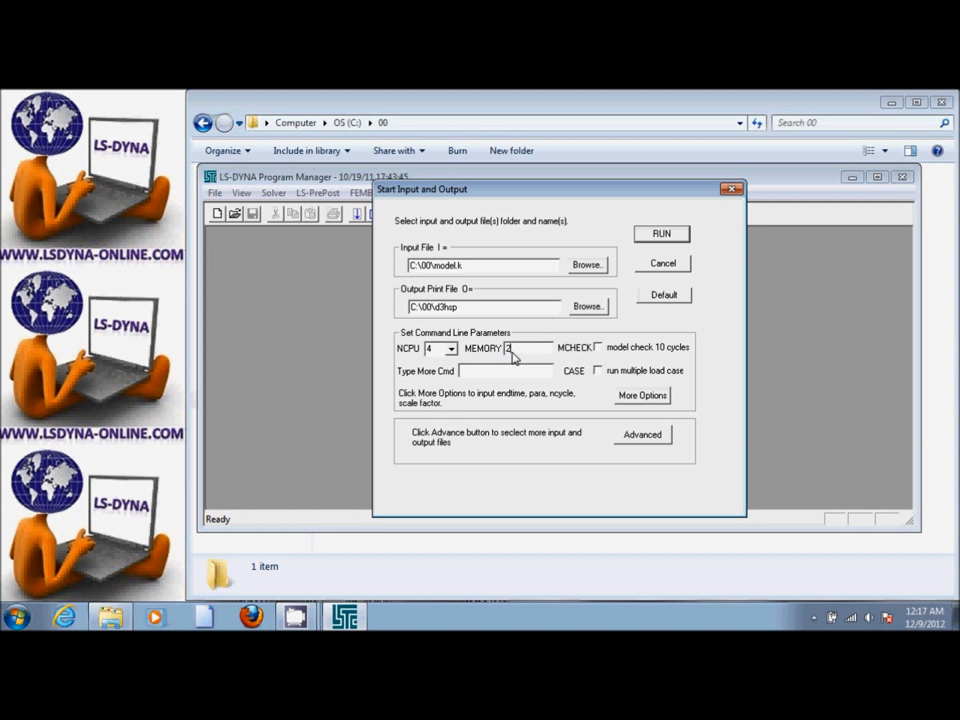
pyautogui.write('000000')
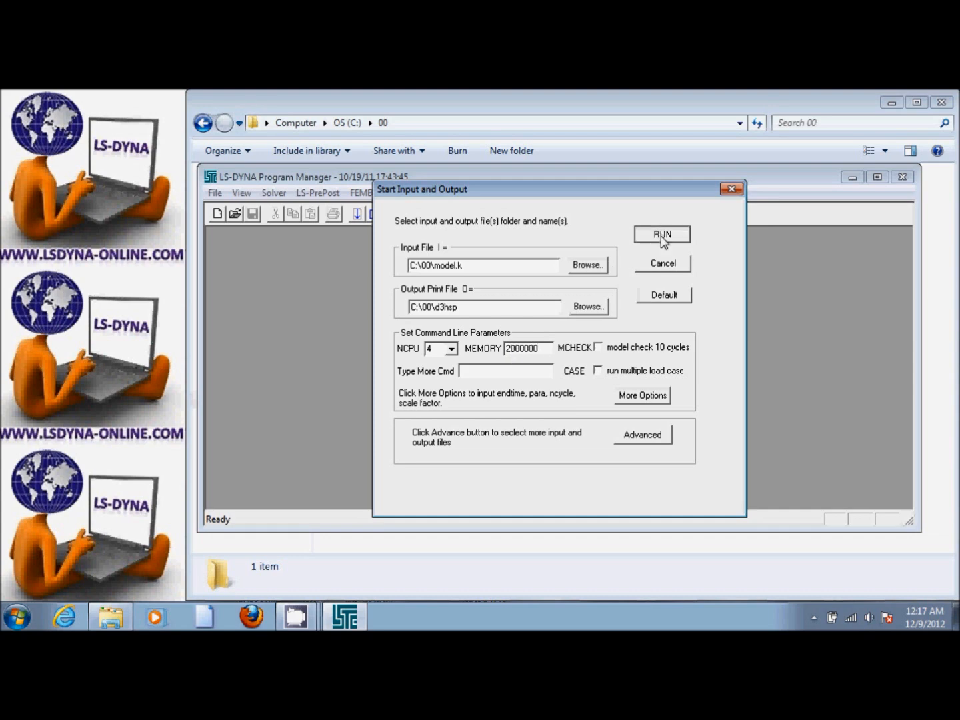
# Run the solver on model.k and scroll the console to the Normal termination message
pyautogui.click(662, 234)
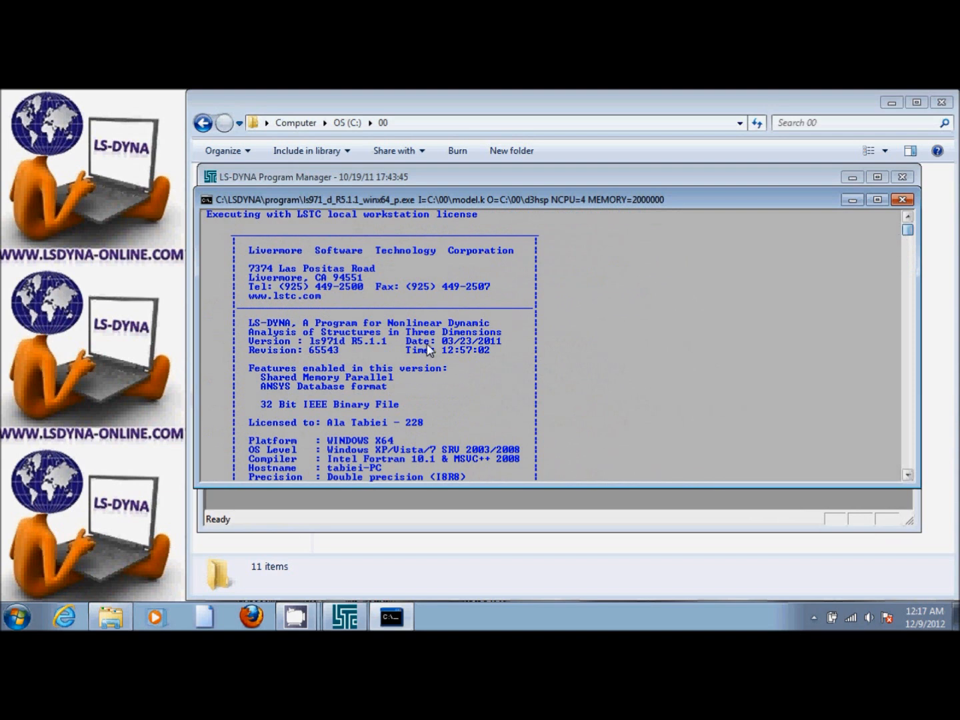
pyautogui.moveTo(340, 352)
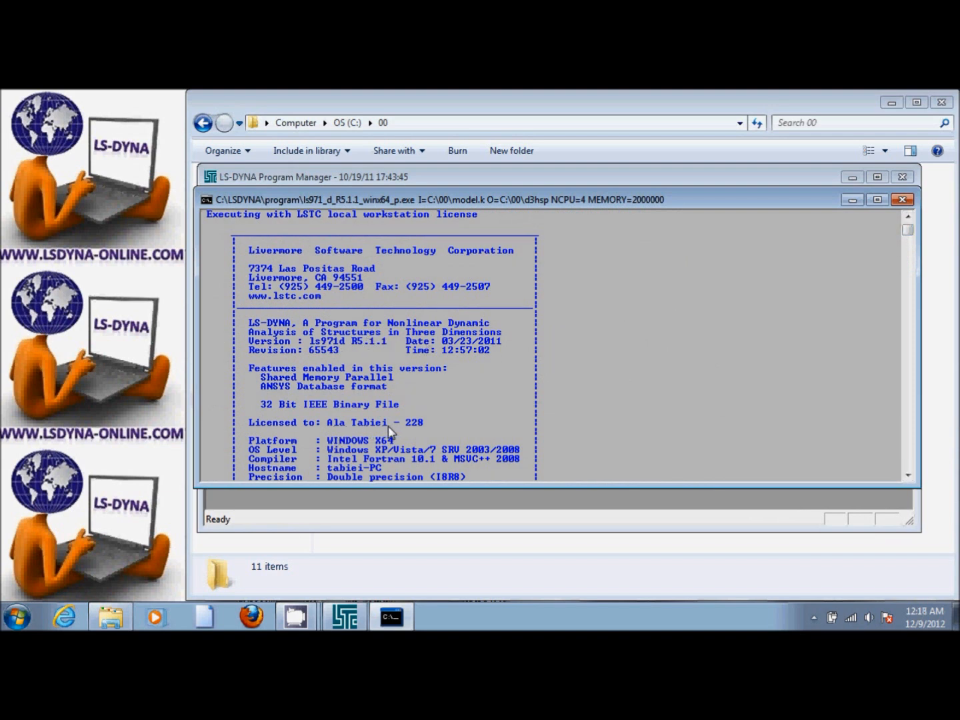
pyautogui.click(907, 241)
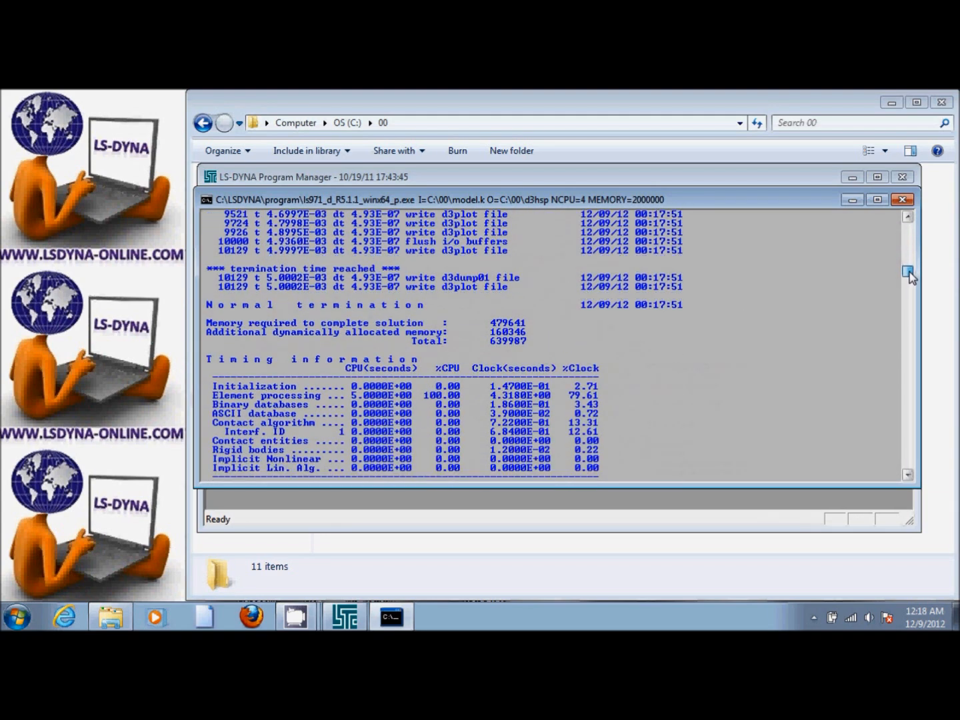
pyautogui.moveTo(863, 302)
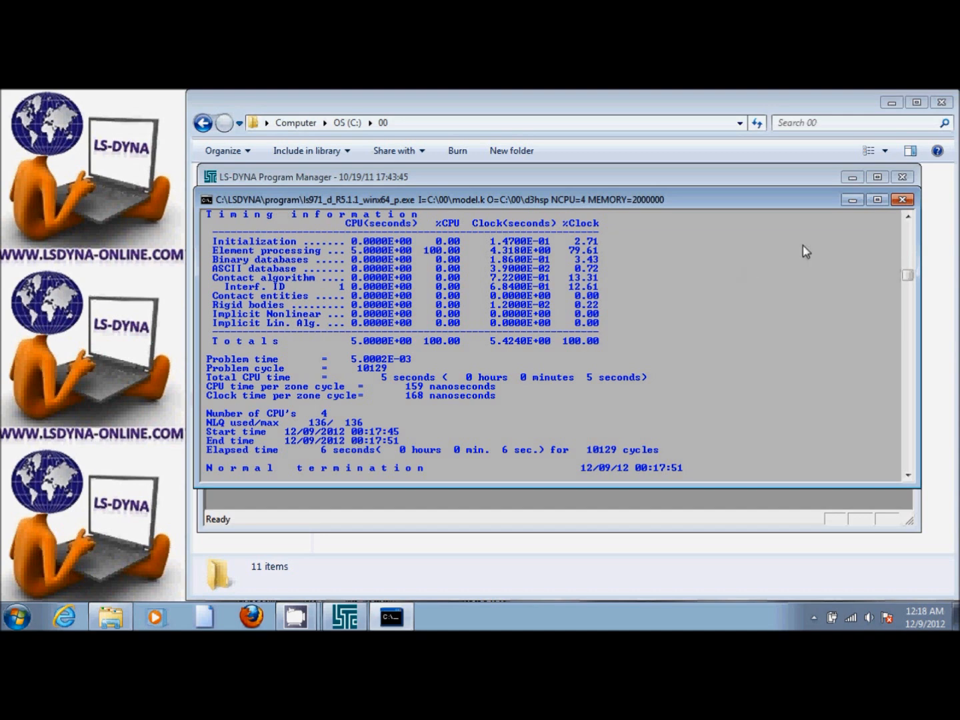
pyautogui.click(902, 200)
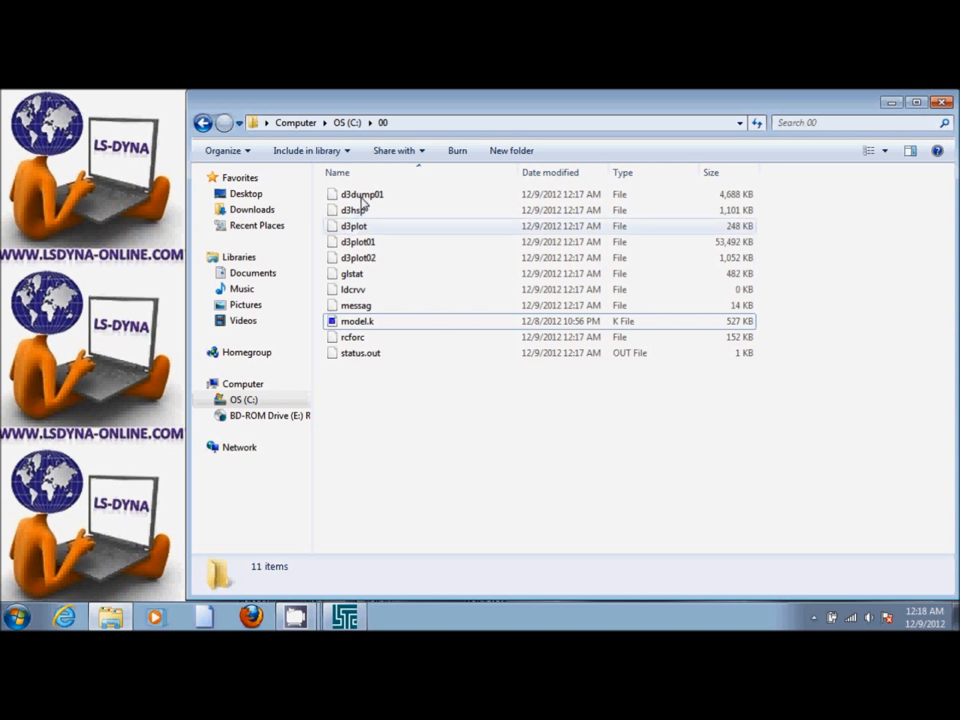
# Inspect details of the d3dump01, d3hsp, d3plot and glstat output files
pyautogui.click(362, 194)
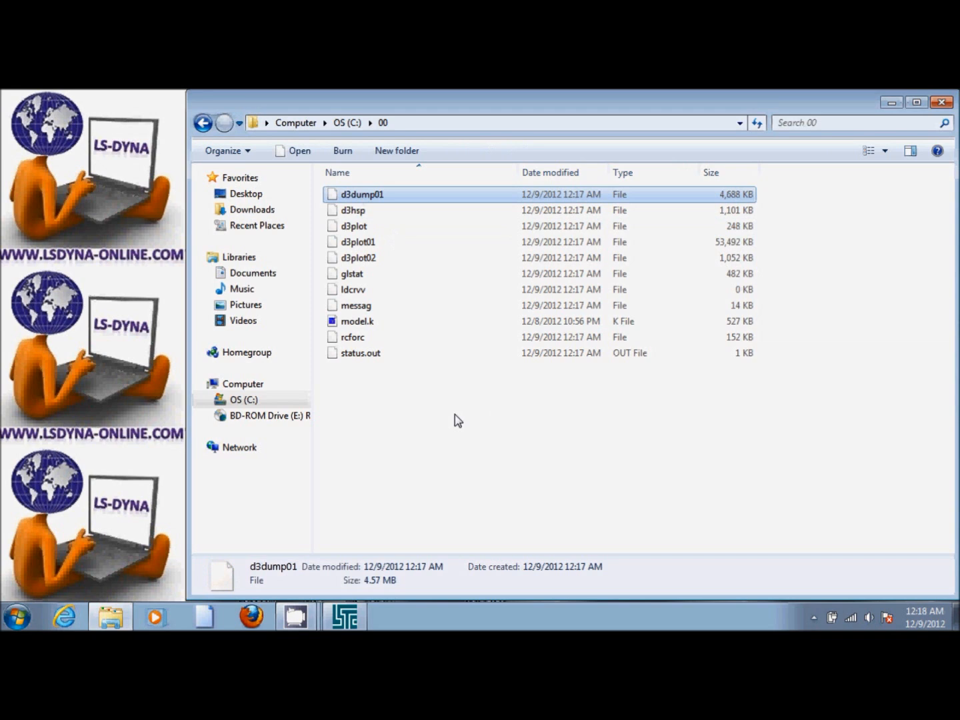
pyautogui.click(353, 210)
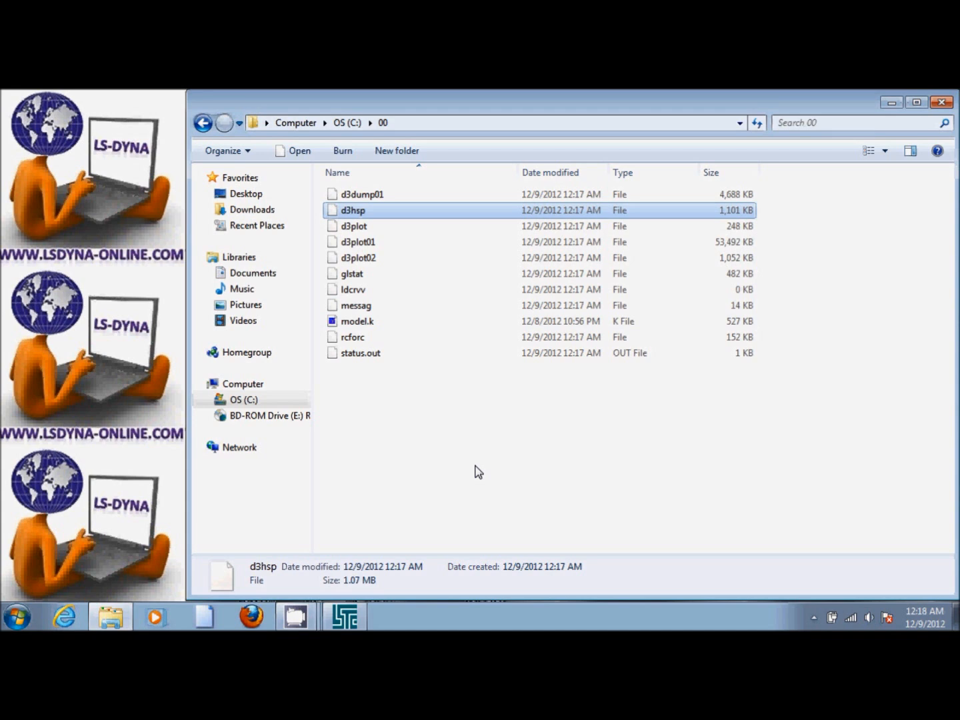
pyautogui.moveTo(365, 258)
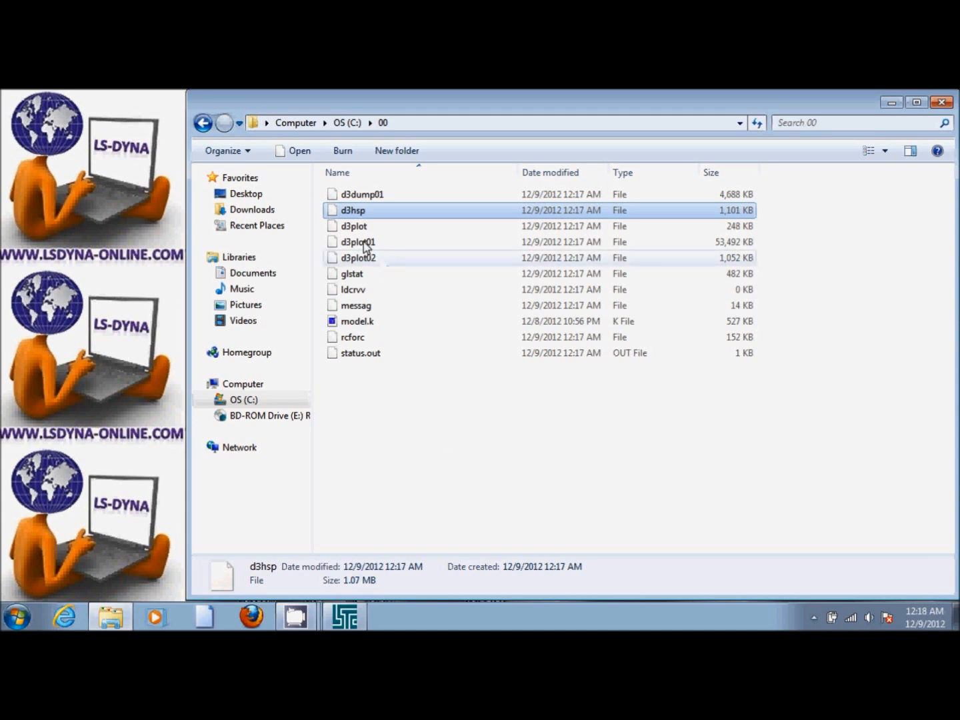
pyautogui.click(353, 225)
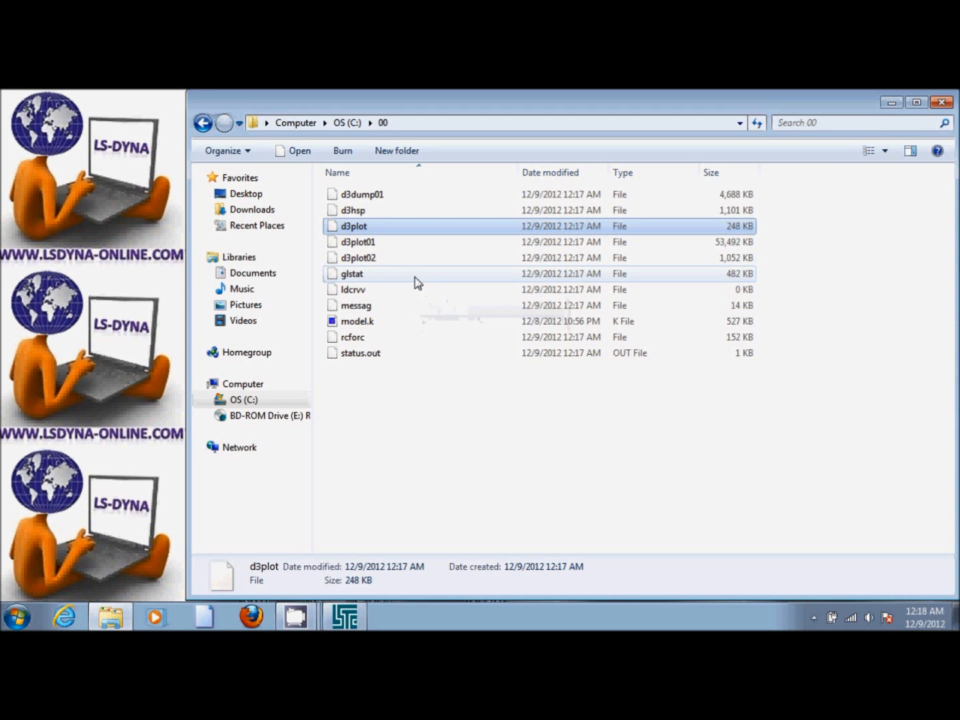
pyautogui.click(352, 274)
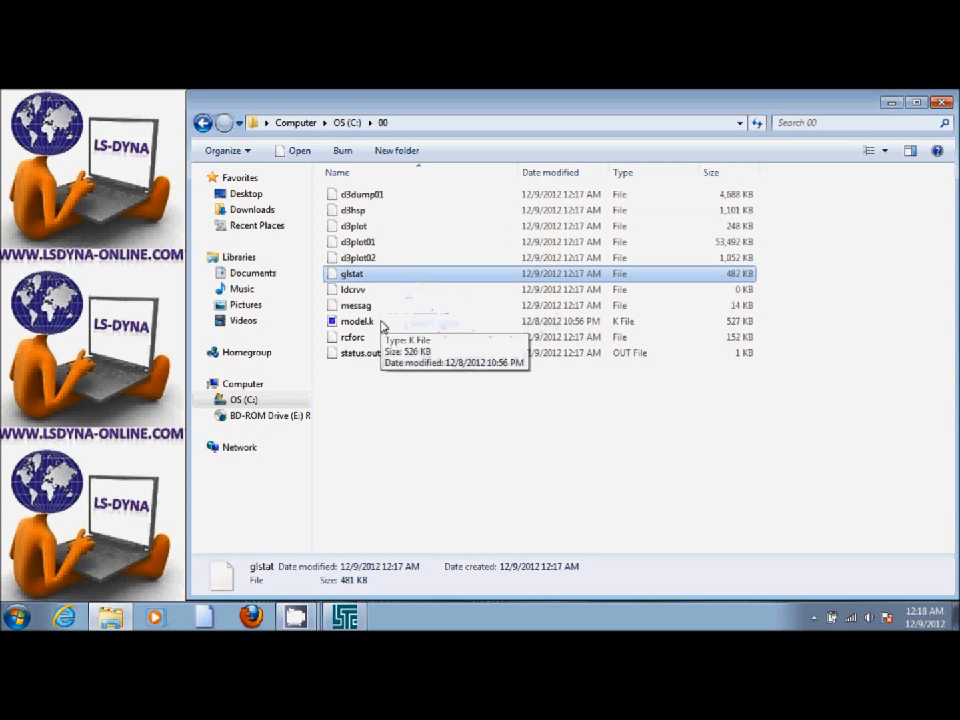
pyautogui.moveTo(377, 353)
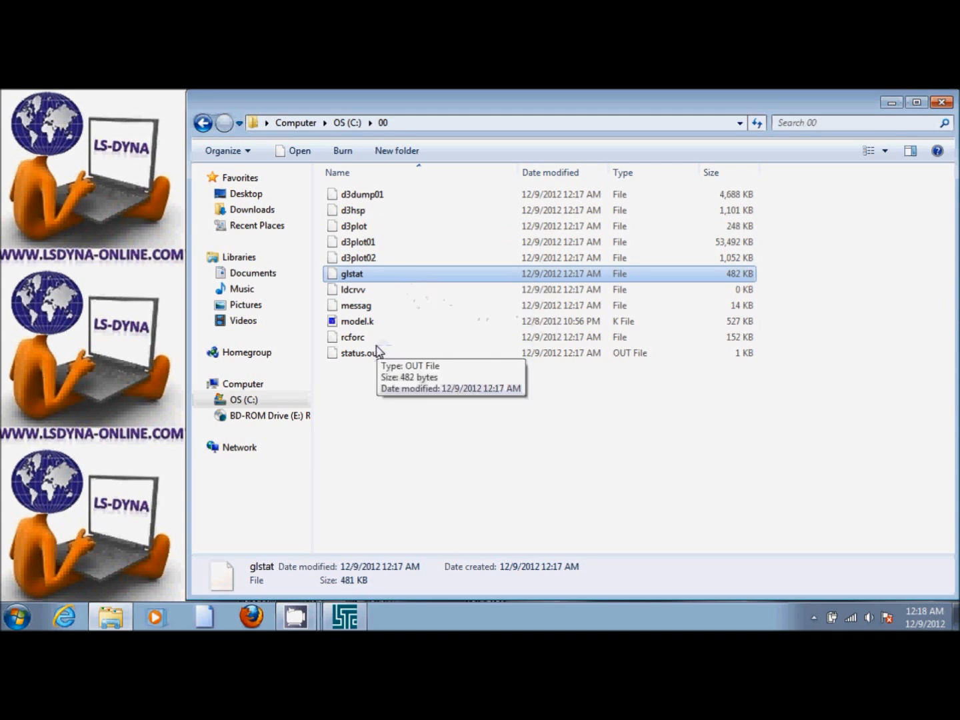
# Inspect rcforc, messag and status.out, then recheck d3plot at 248 KB
pyautogui.click(352, 337)
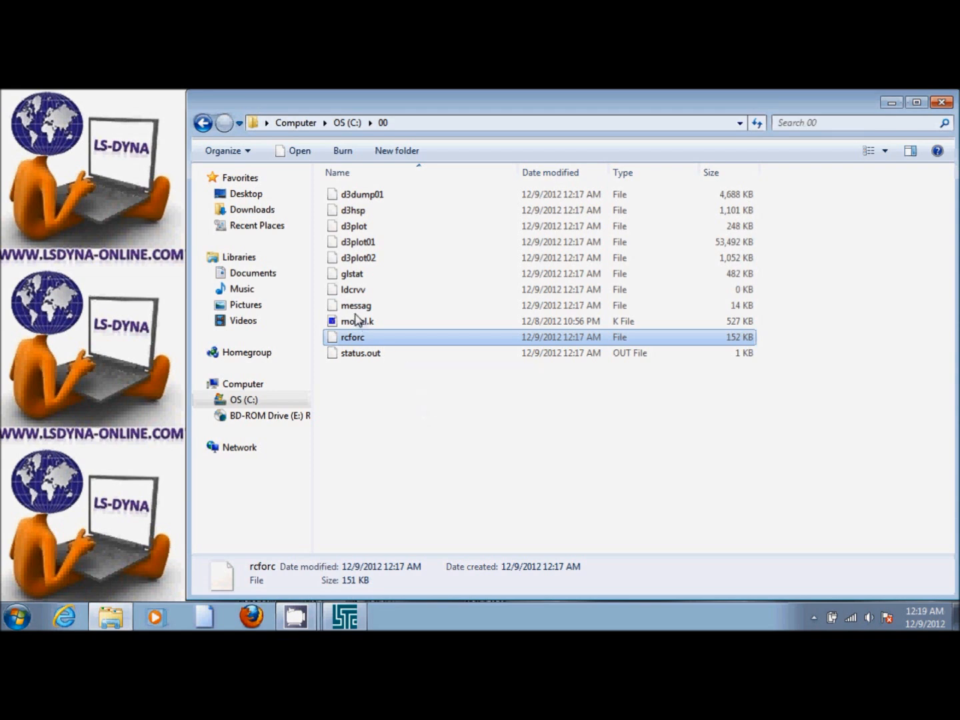
pyautogui.click(355, 305)
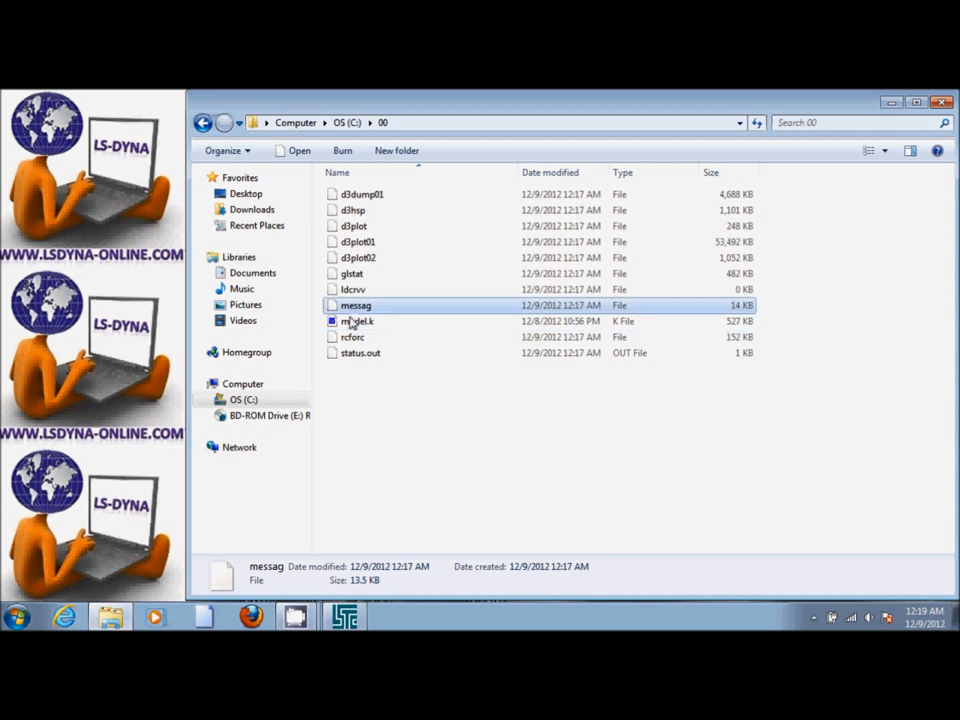
pyautogui.click(360, 353)
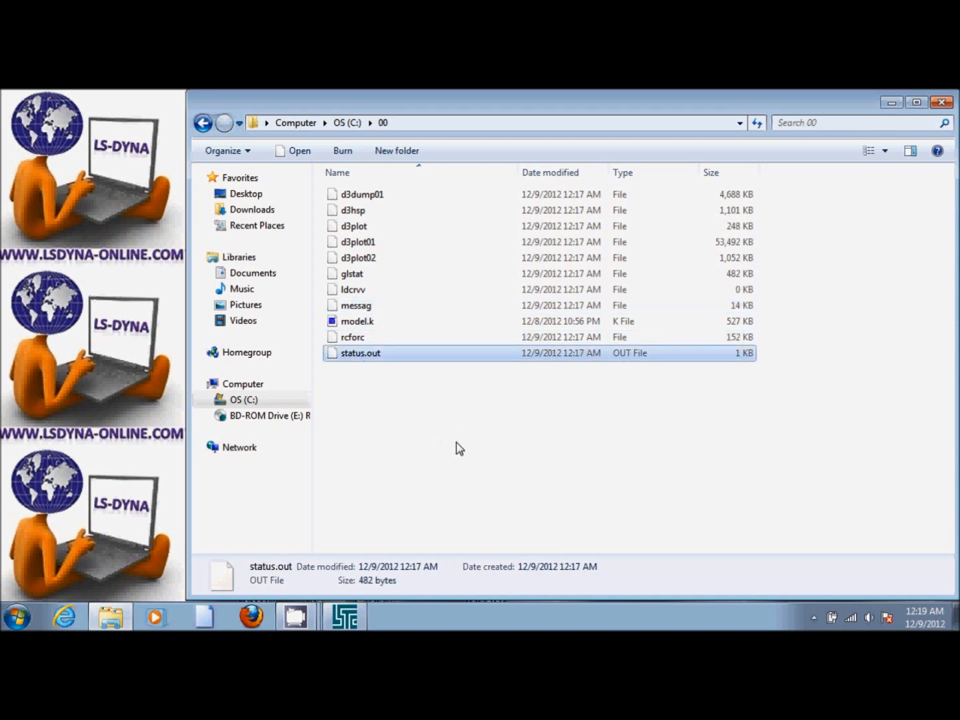
pyautogui.click(353, 226)
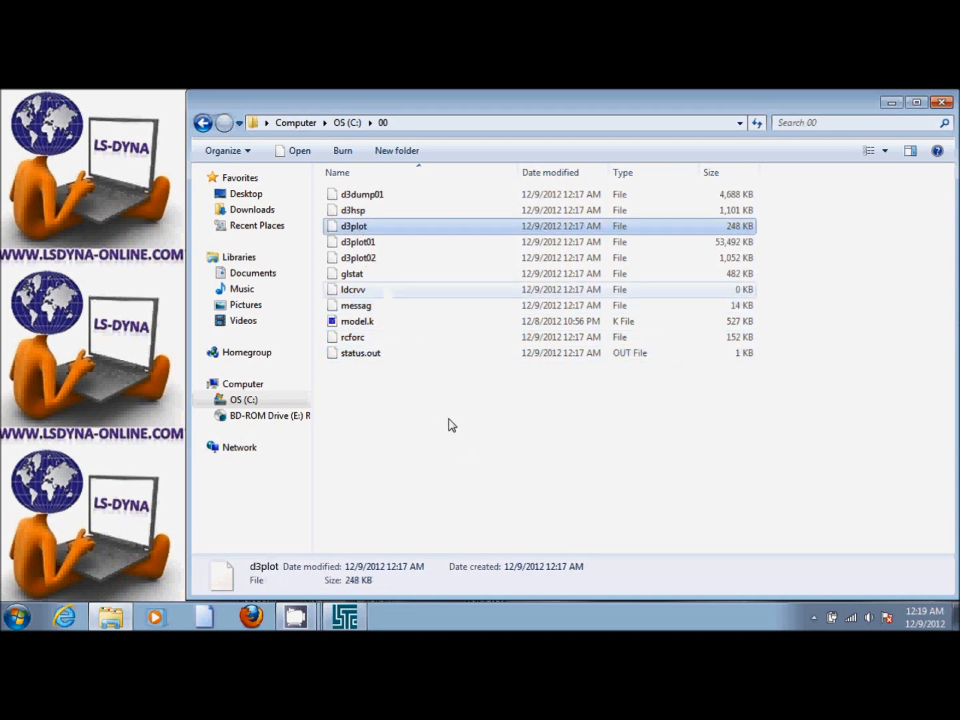